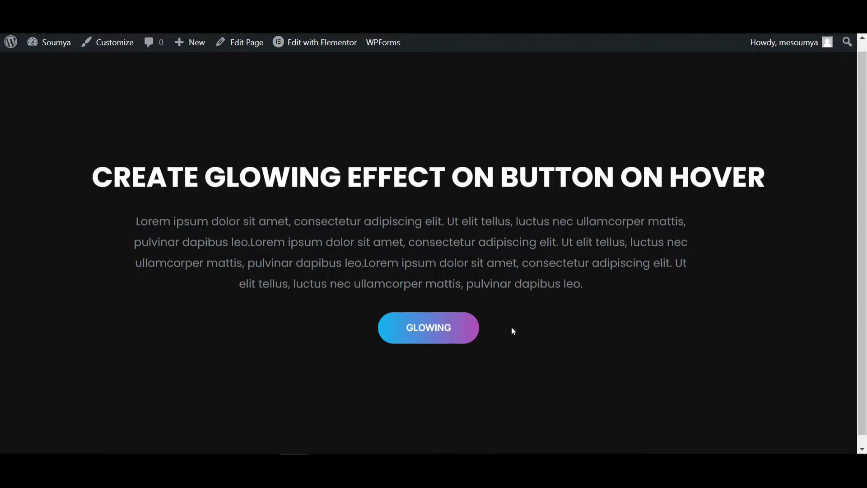
{"action": "mouse_move", "coordinate": [480, 333]}
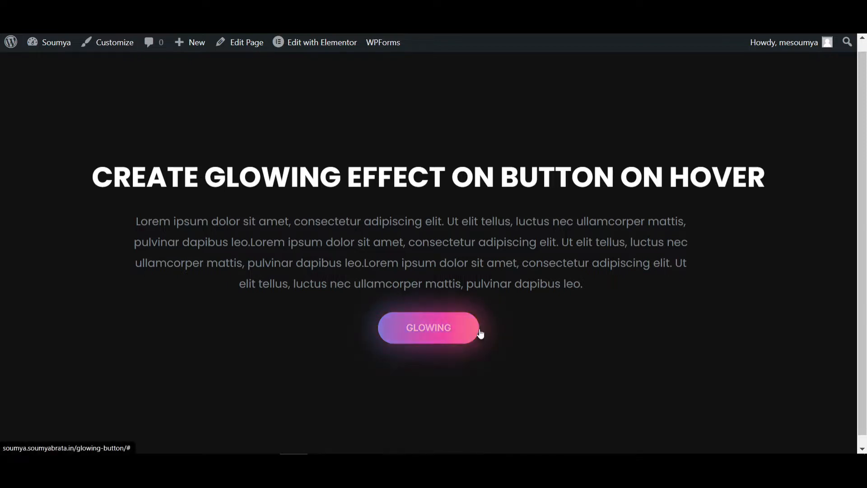
{"action": "mouse_move", "coordinate": [419, 347]}
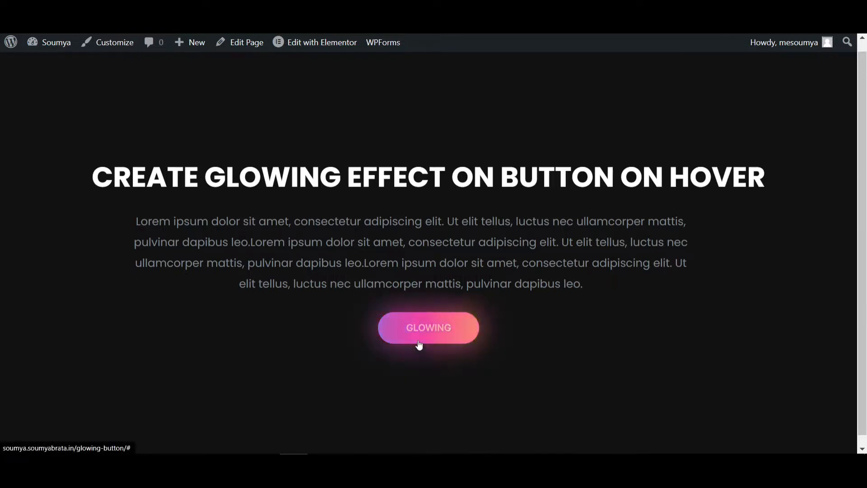
{"action": "mouse_move", "coordinate": [423, 338]}
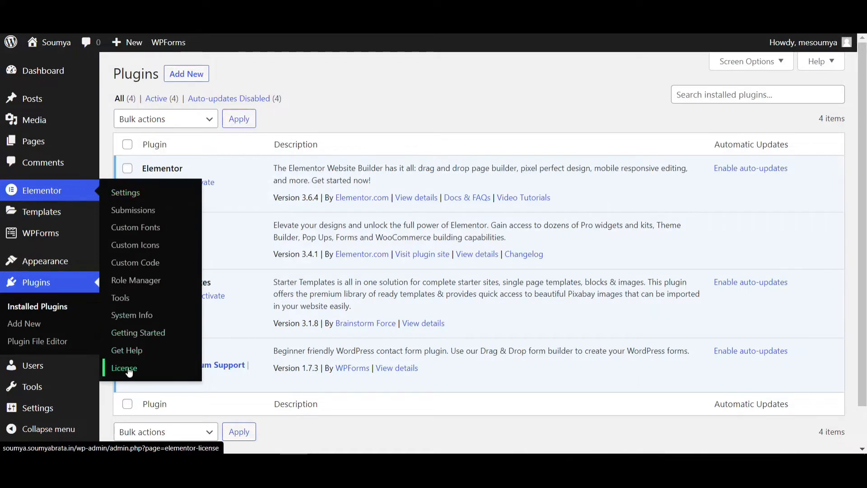
{"action": "mouse_move", "coordinate": [145, 369]}
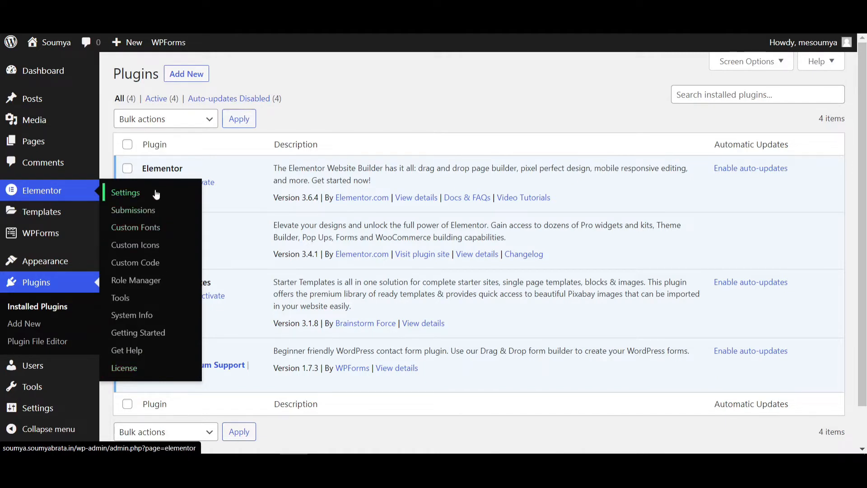
{"action": "mouse_move", "coordinate": [312, 114]}
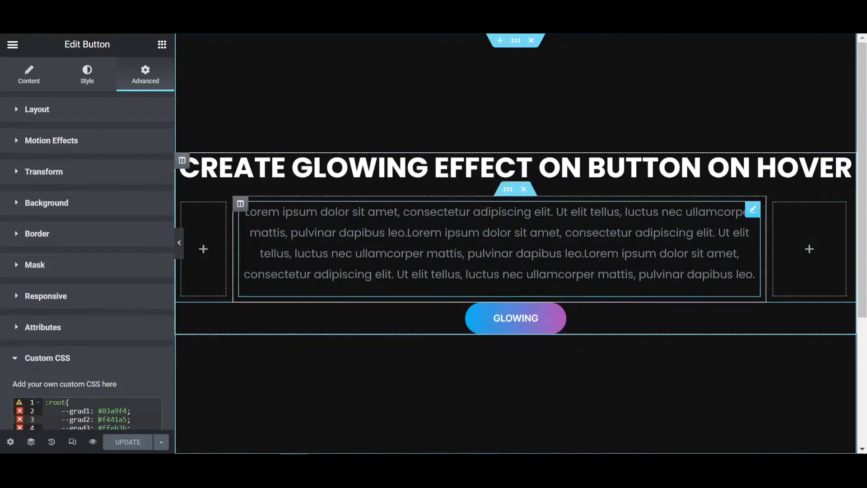
{"action": "mouse_move", "coordinate": [521, 327]}
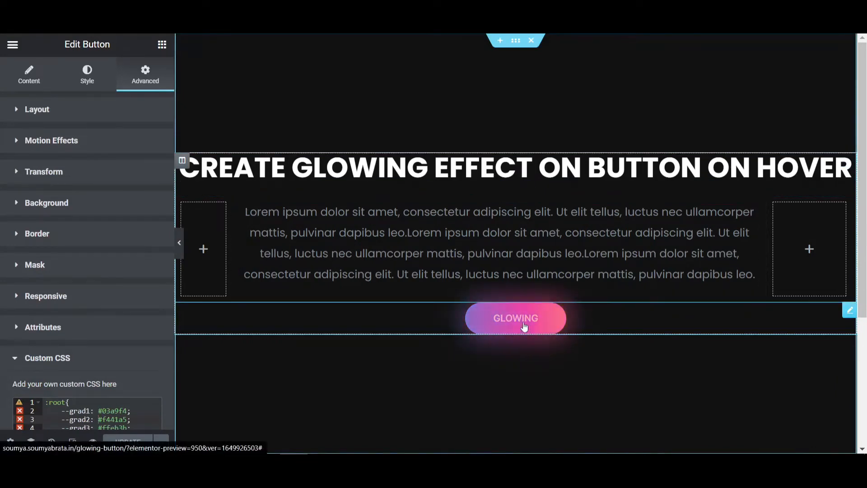
{"action": "mouse_move", "coordinate": [511, 328]}
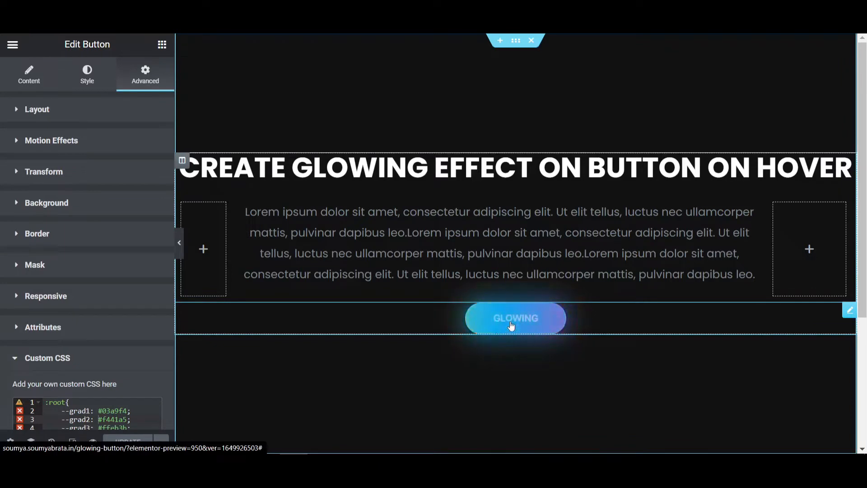
- Delete the old GLOWING button from the page through its right-click menu
{"action": "right_click", "coordinate": [515, 317]}
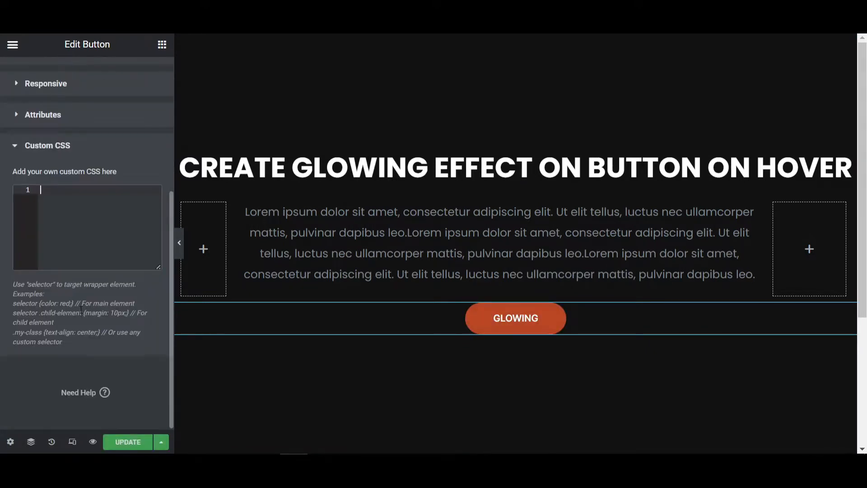
{"action": "right_click", "coordinate": [515, 317]}
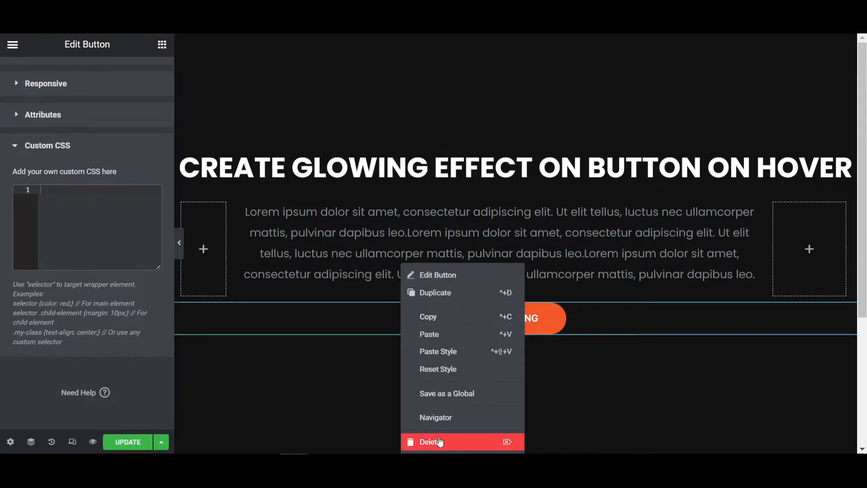
{"action": "left_click", "coordinate": [429, 441]}
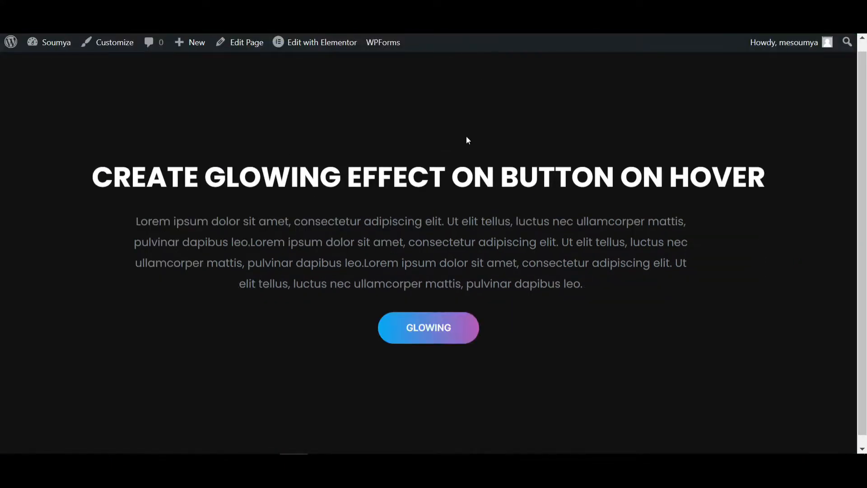
- Drag a Button widget below the paragraph, center it, and relabel it GLOWING
{"action": "scroll", "scroll_direction": "down", "scroll_amount": 3}
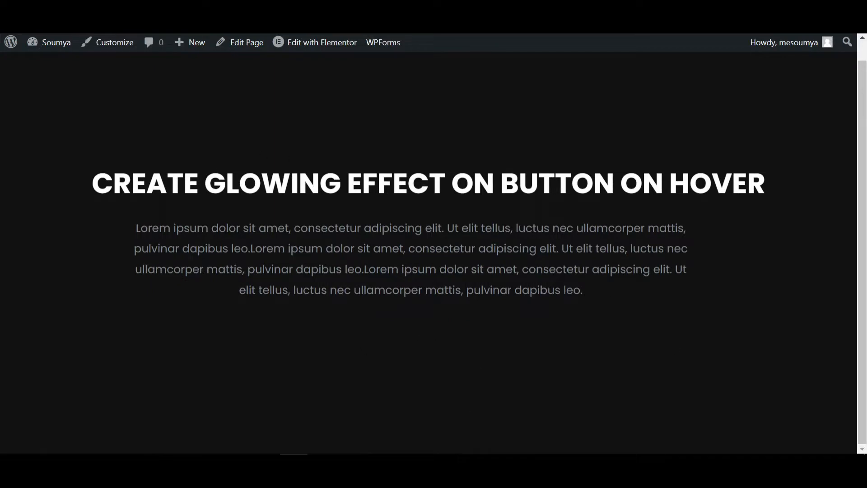
{"action": "left_click", "coordinate": [322, 42]}
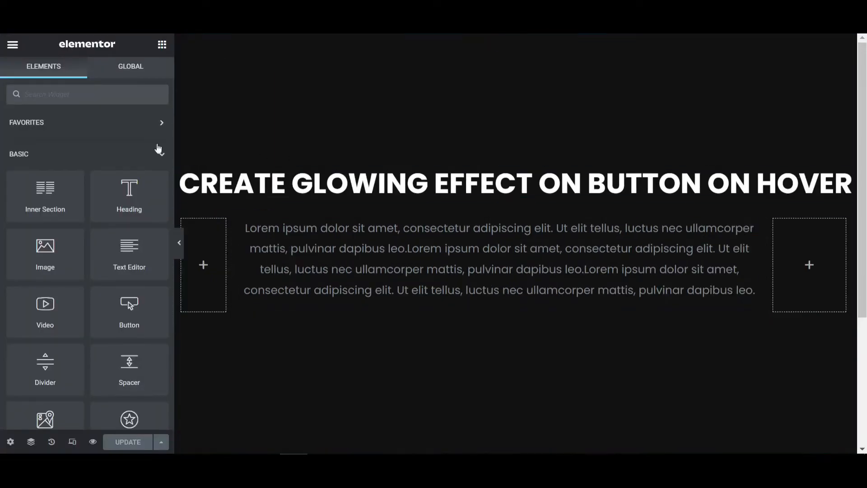
{"action": "mouse_move", "coordinate": [129, 308]}
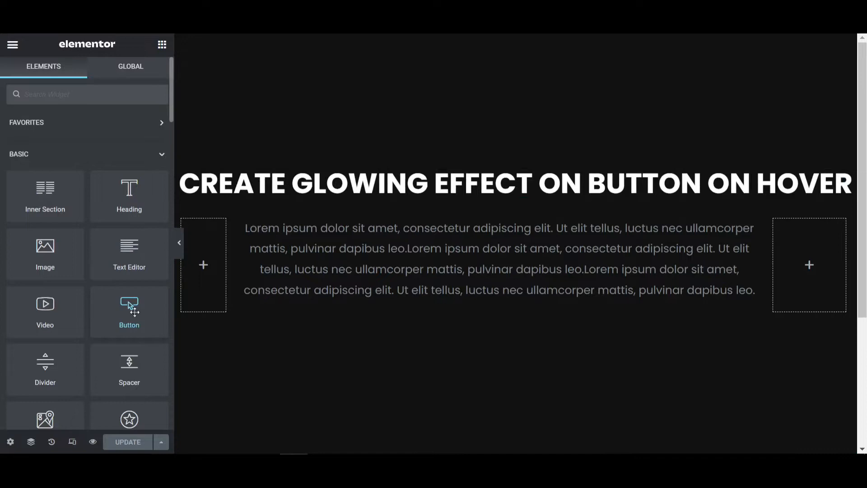
{"action": "left_click_drag", "start_coordinate": [129, 307], "coordinate": [422, 321]}
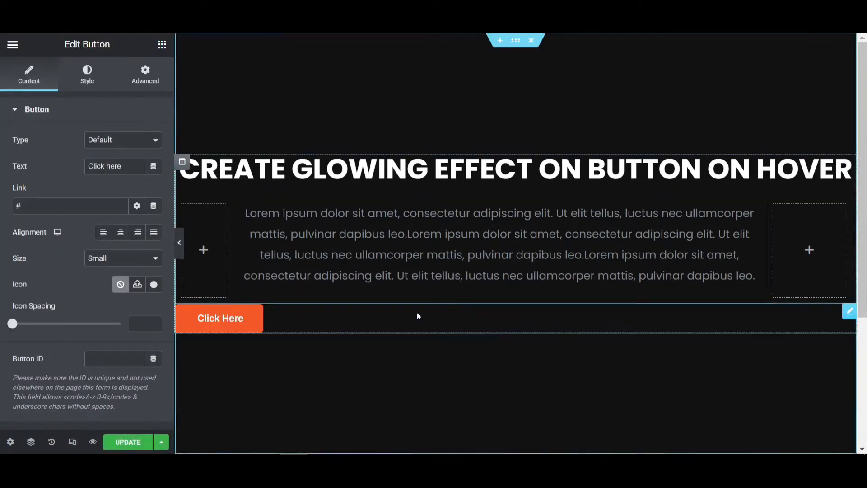
{"action": "left_click", "coordinate": [120, 232]}
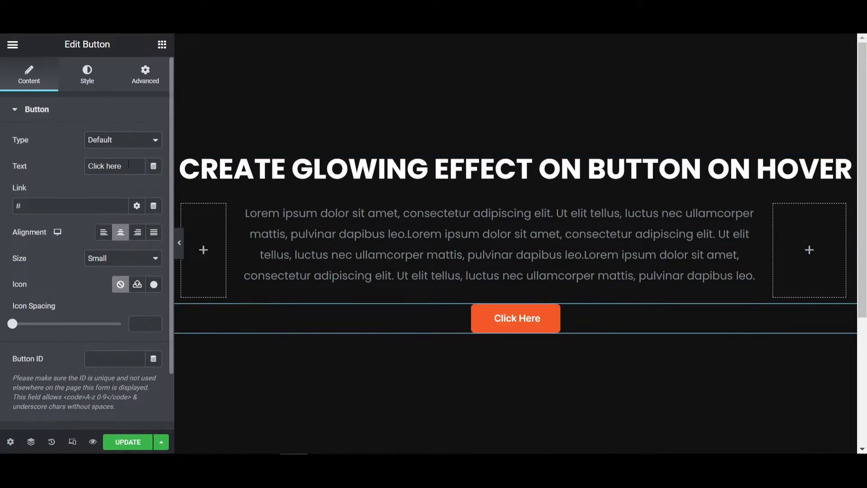
{"action": "type", "text": "GLOWING"}
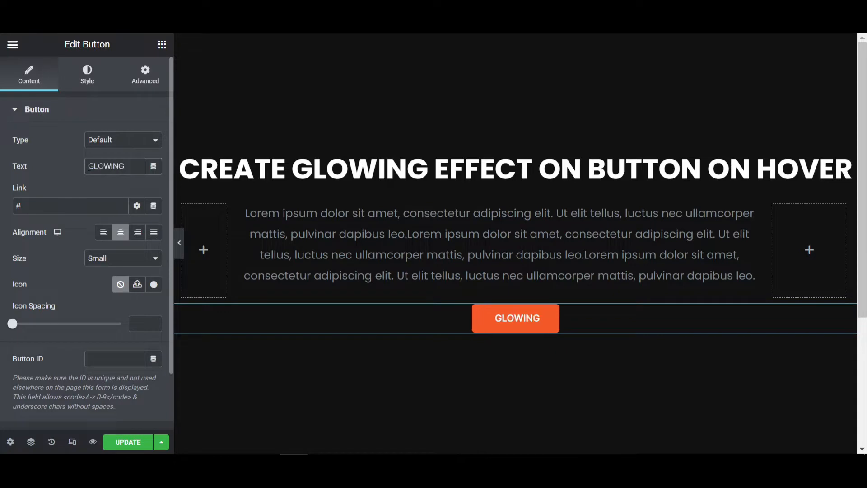
- Set the button's Style typography font family to Poppins
{"action": "left_click", "coordinate": [87, 73]}
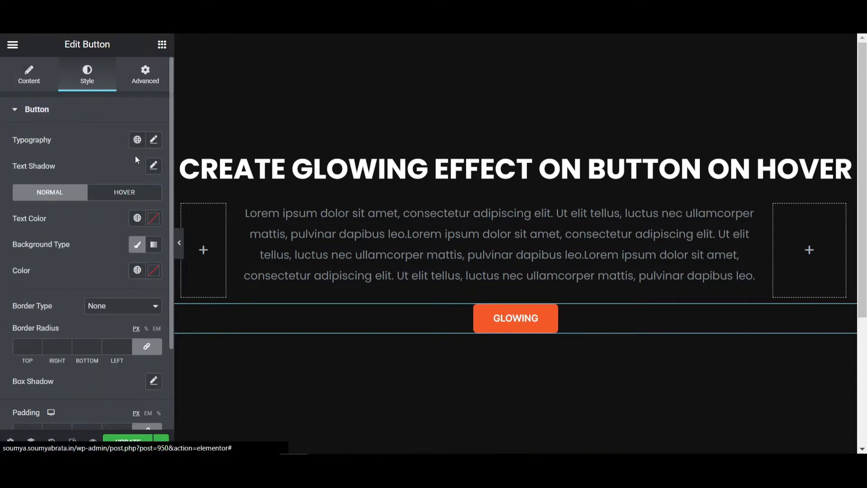
{"action": "left_click", "coordinate": [153, 139]}
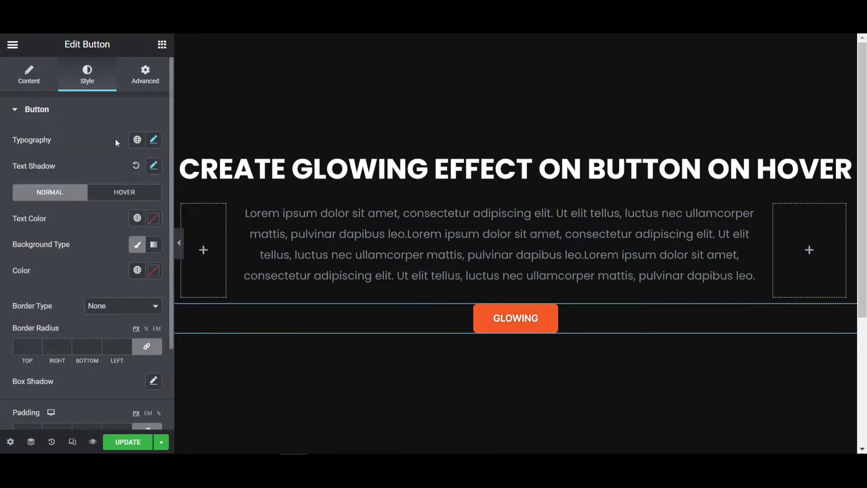
{"action": "left_click", "coordinate": [154, 140]}
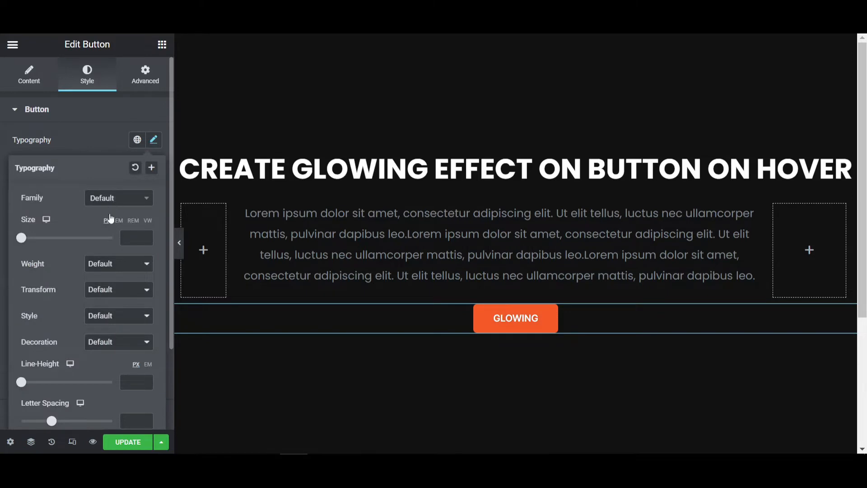
{"action": "type", "text": "pop"}
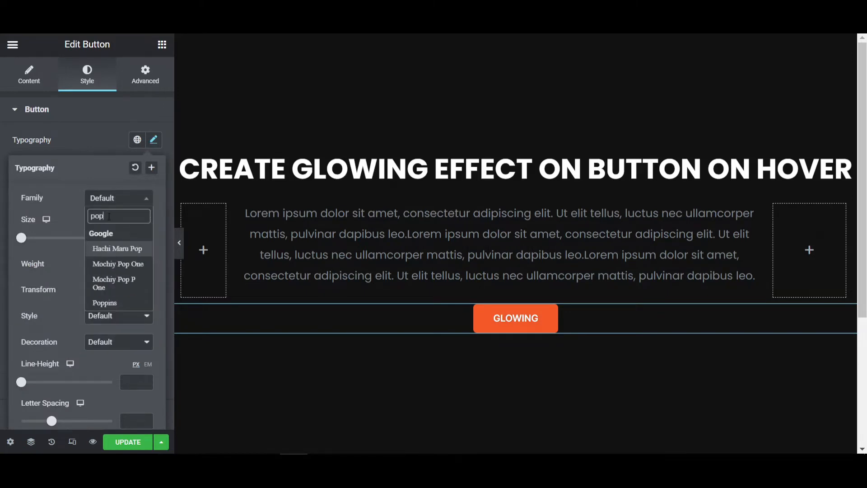
{"action": "left_click", "coordinate": [104, 303]}
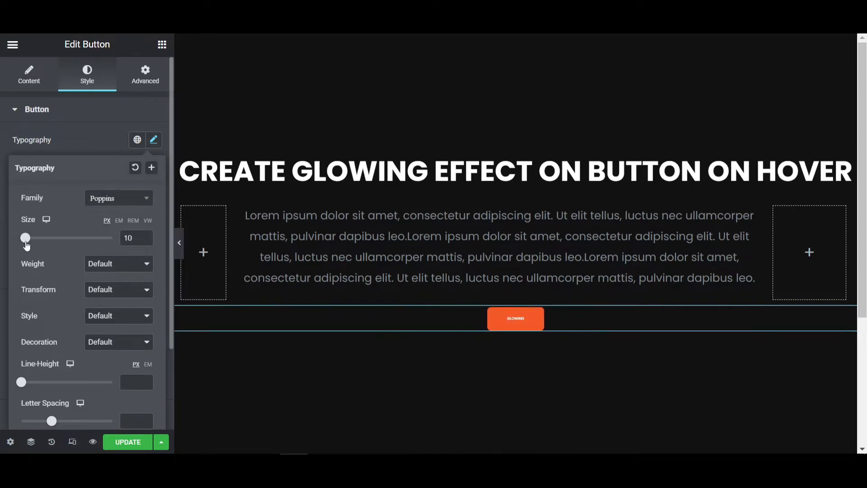
- Set text size 16, weight 600, uppercase transform and letter spacing 1.5
{"action": "left_click_drag", "start_coordinate": [26, 238], "coordinate": [29, 238]}
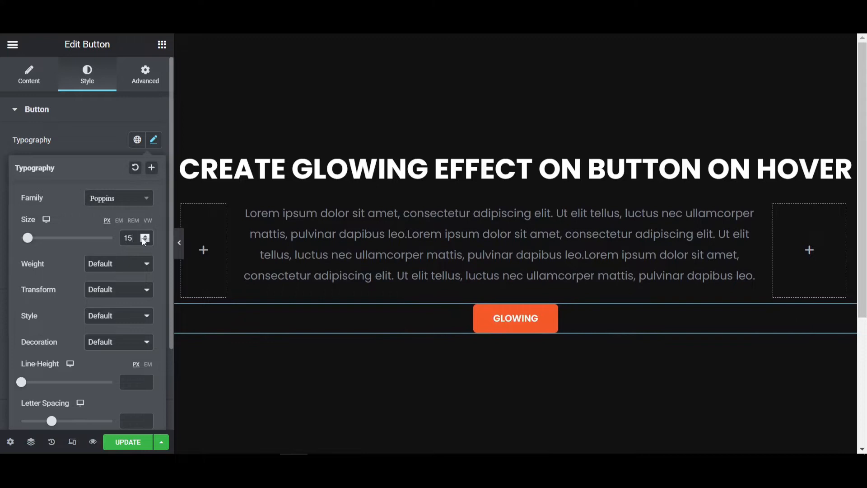
{"action": "left_click", "coordinate": [119, 263]}
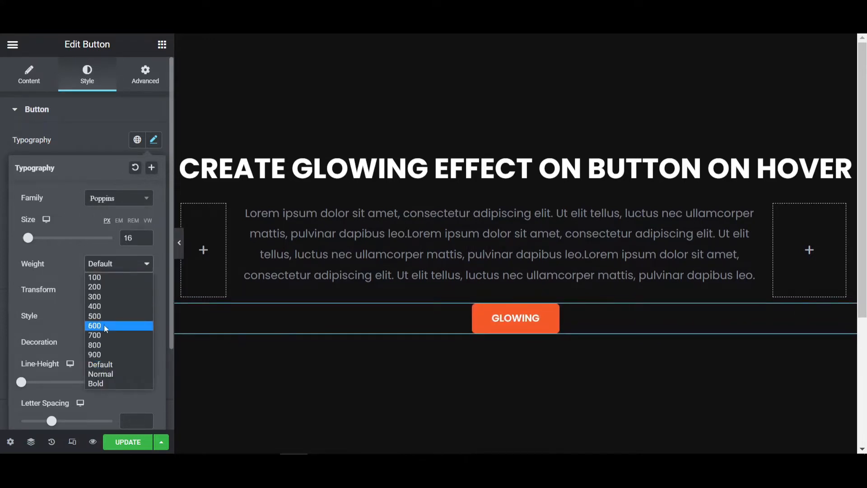
{"action": "left_click", "coordinate": [95, 325]}
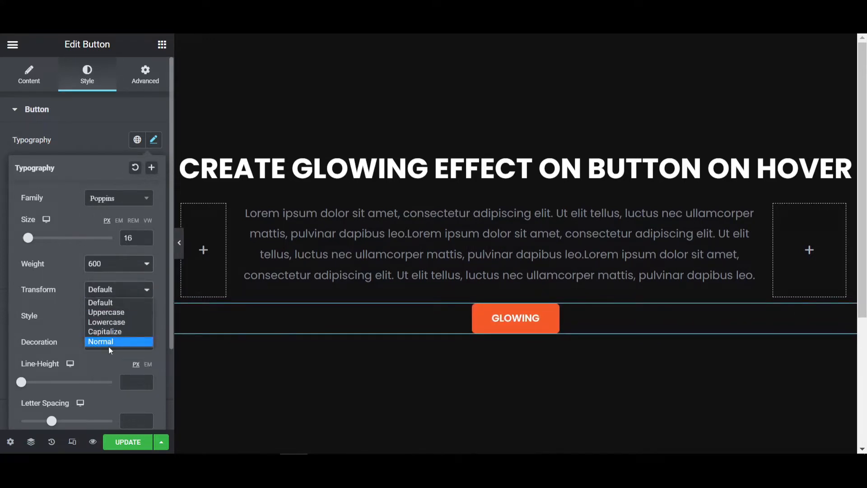
{"action": "left_click", "coordinate": [106, 312]}
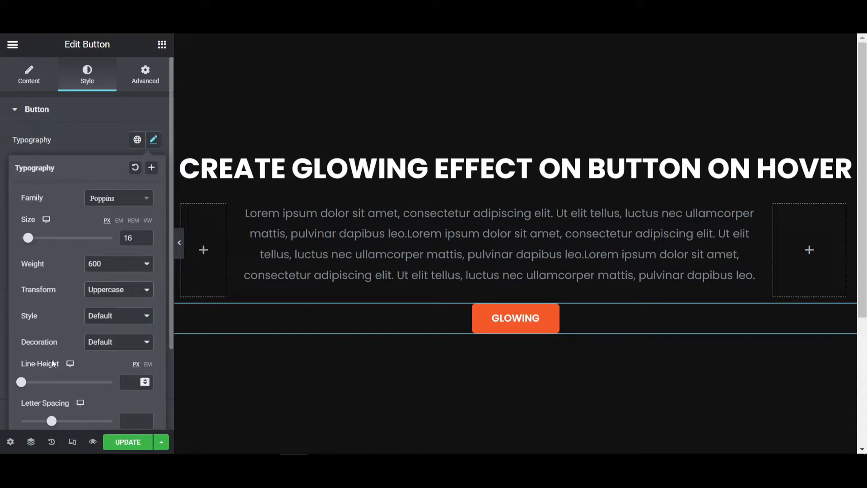
{"action": "left_click_drag", "start_coordinate": [52, 421], "coordinate": [59, 421]}
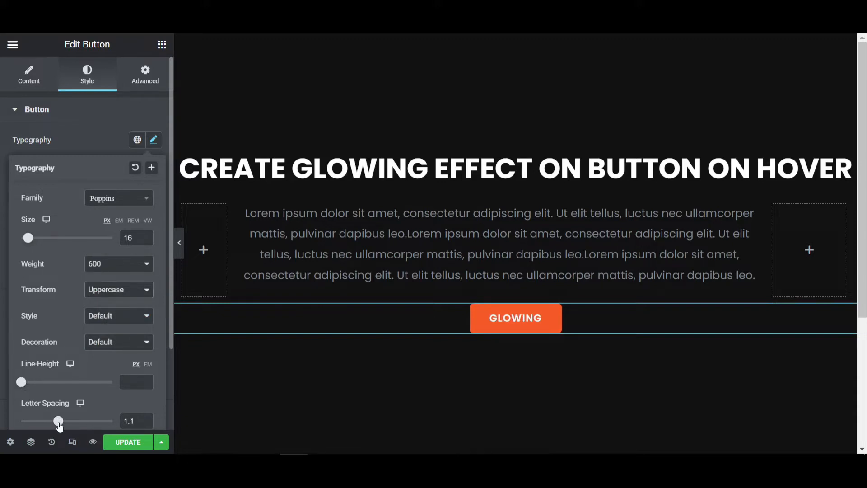
{"action": "left_click_drag", "start_coordinate": [59, 420], "coordinate": [62, 421]}
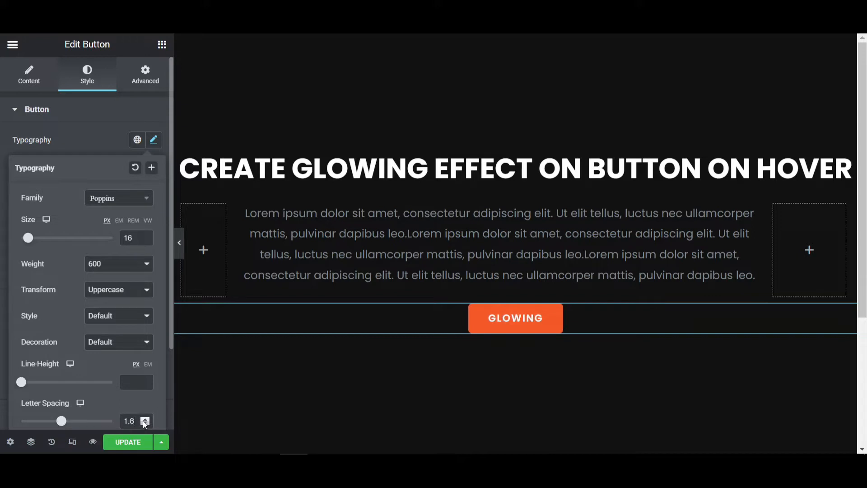
{"action": "left_click", "coordinate": [145, 423]}
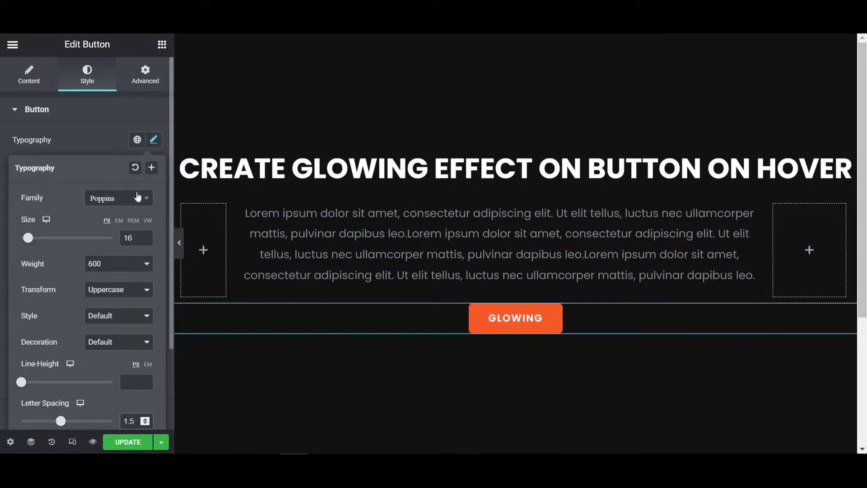
{"action": "left_click", "coordinate": [153, 139]}
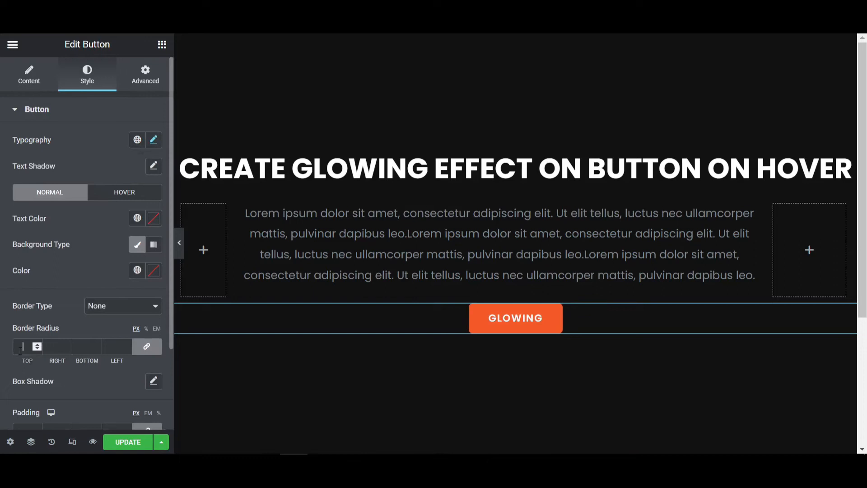
- Give the button a 35 px border radius and 18/40 px padding
{"action": "type", "text": "35"}
{"action": "left_click", "coordinate": [27, 427]}
{"action": "type", "text": "0"}
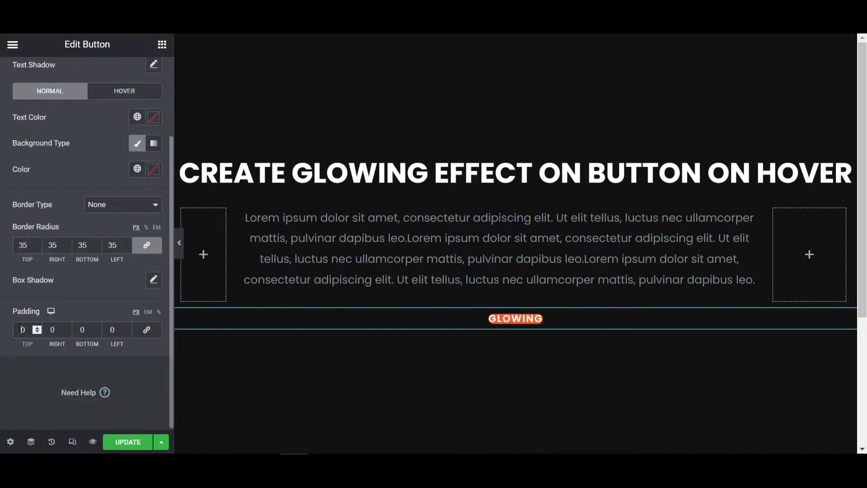
{"action": "left_click", "coordinate": [24, 329]}
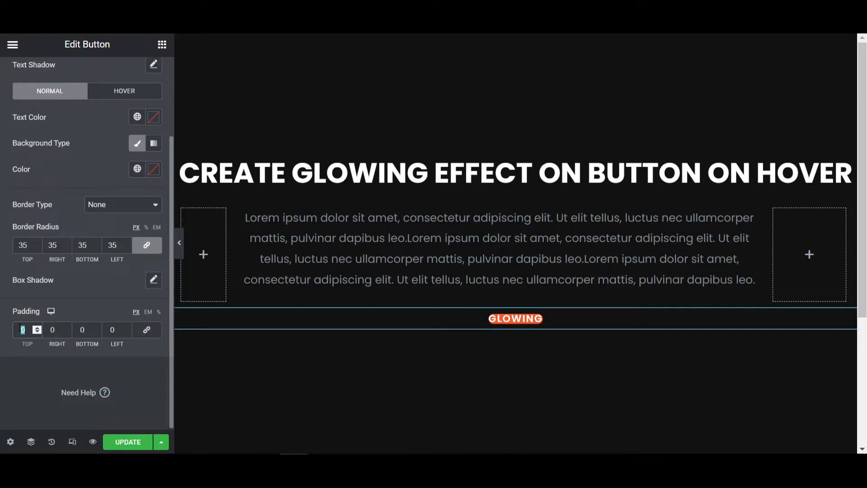
{"action": "type", "text": "1"}
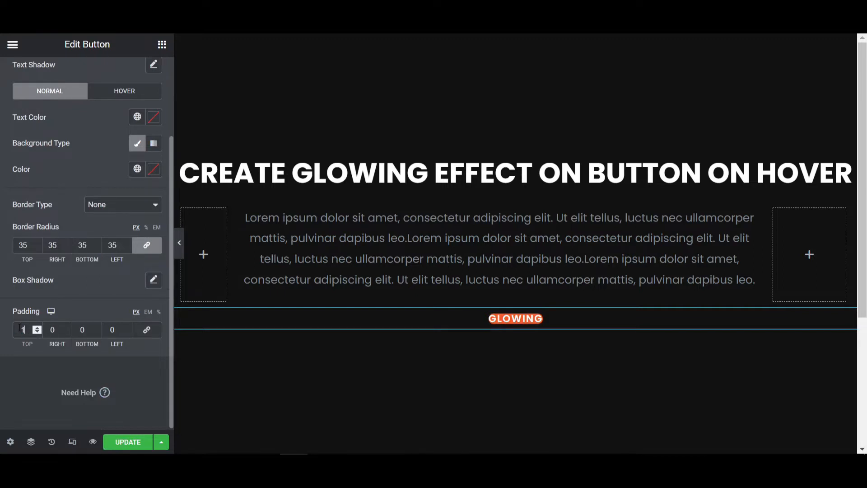
{"action": "type", "text": "15"}
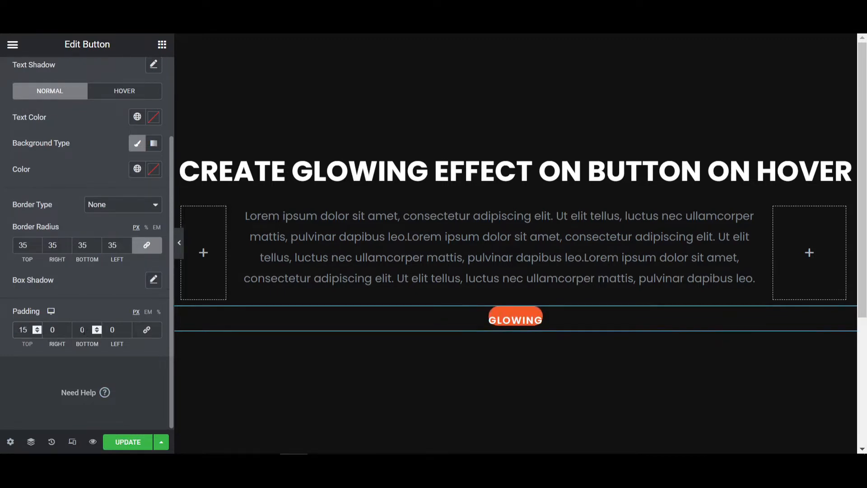
{"action": "type", "text": "150"}
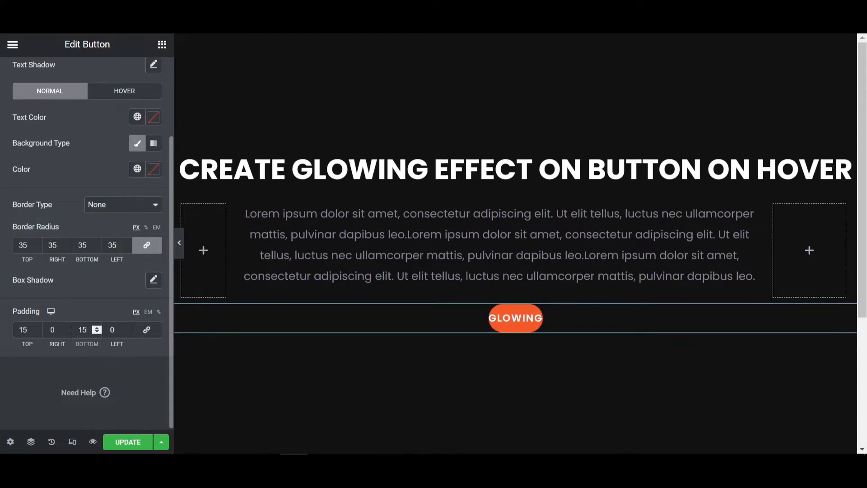
{"action": "left_click", "coordinate": [56, 329]}
{"action": "type", "text": "40"}
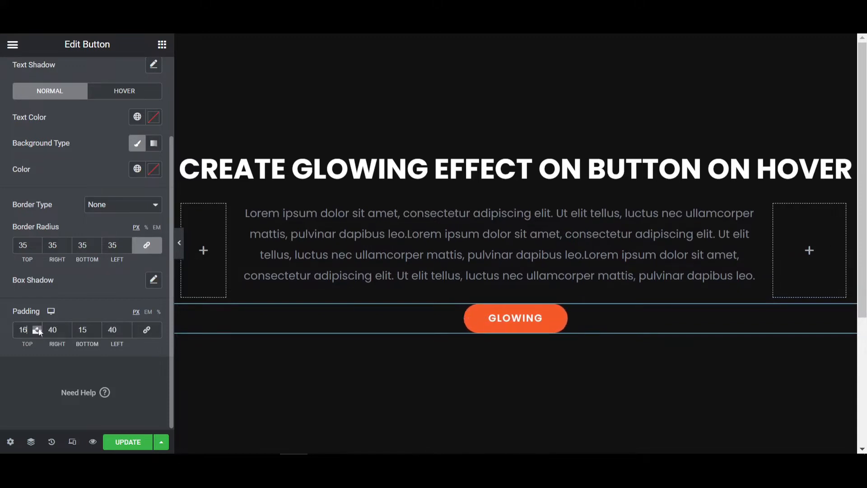
{"action": "left_click", "coordinate": [36, 327]}
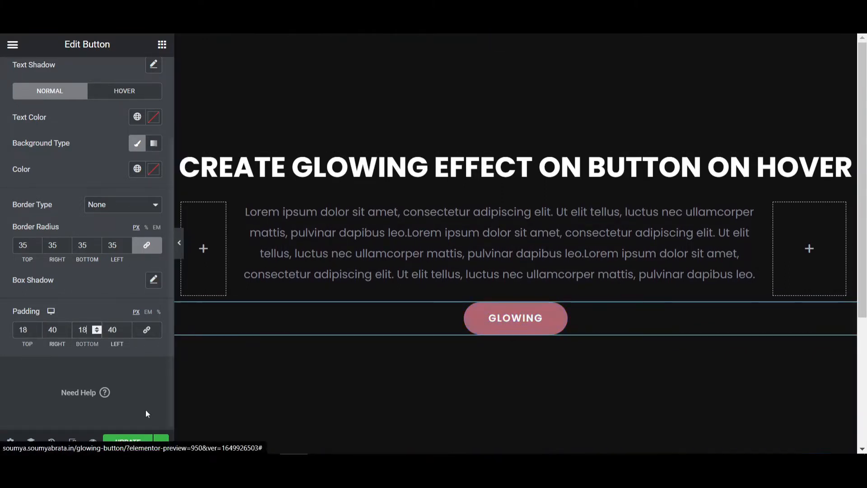
- Save with UPDATE, view the live page, then collapse the editor panel to preview
{"action": "left_click", "coordinate": [131, 441]}
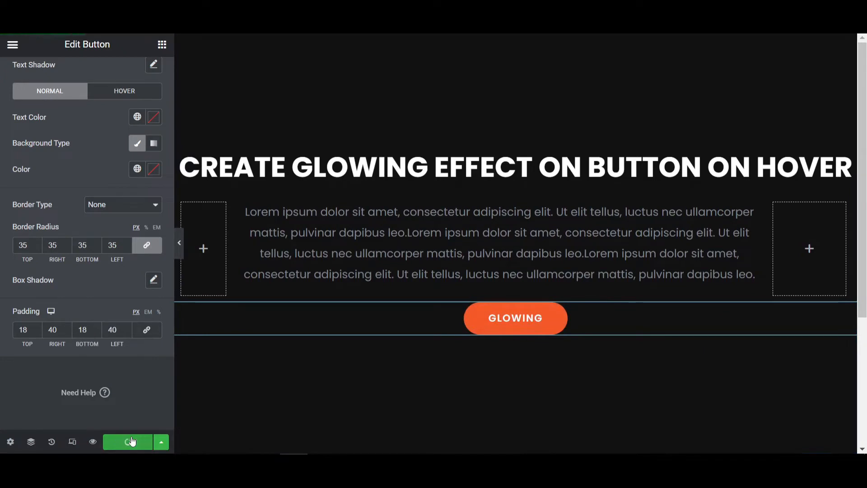
{"action": "left_click", "coordinate": [128, 442]}
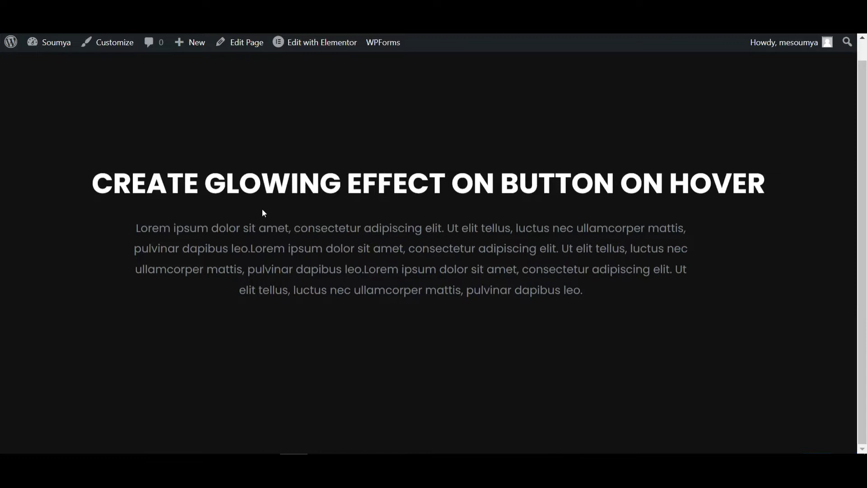
{"action": "left_click", "coordinate": [322, 43]}
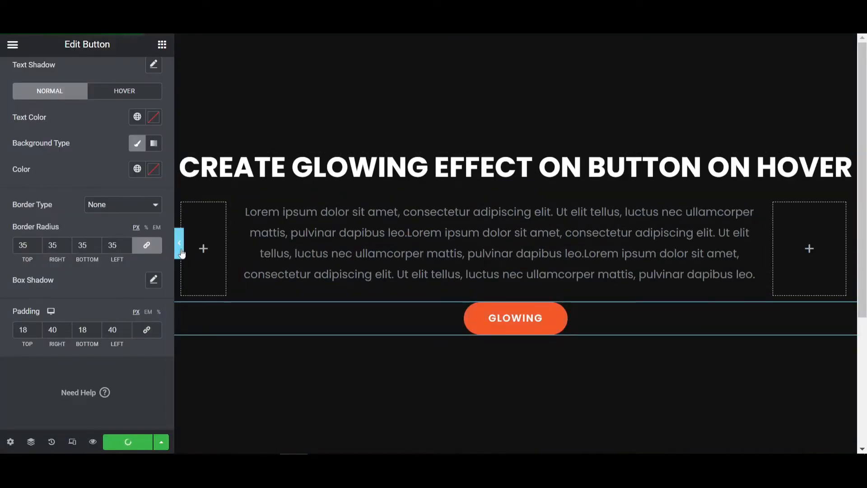
{"action": "left_click", "coordinate": [179, 242]}
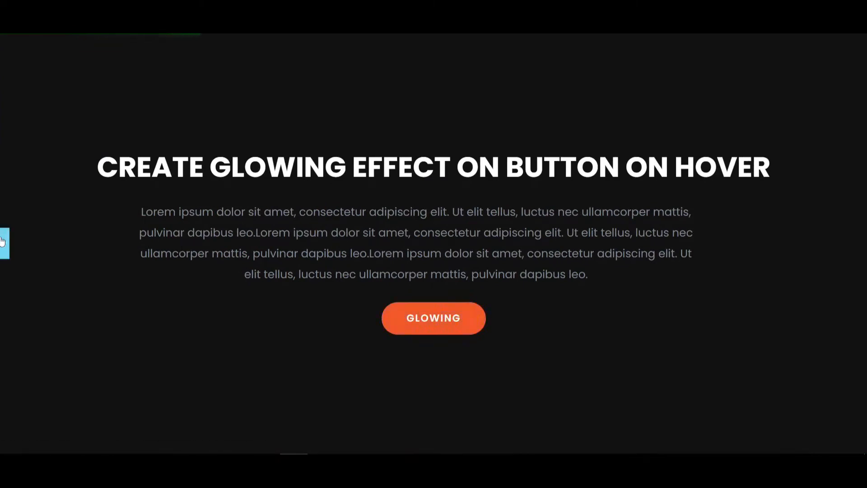
{"action": "mouse_move", "coordinate": [5, 241]}
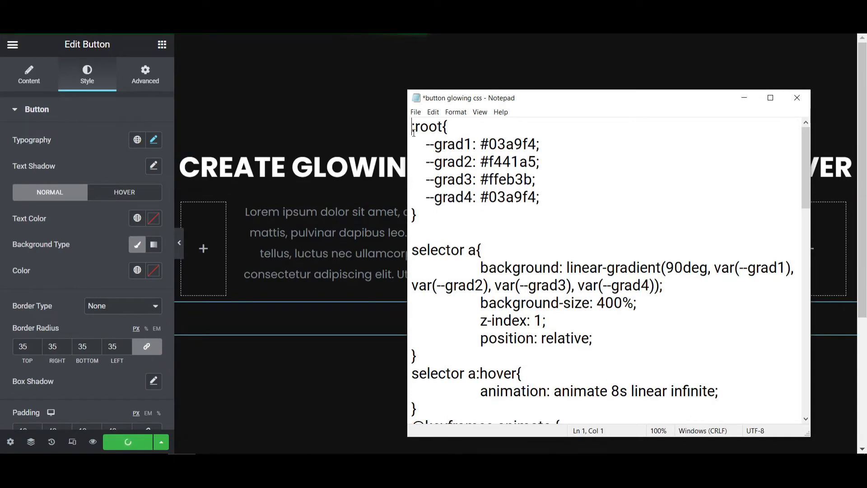
- Select all the glowing-button CSS in Notepad and return to Elementor
{"action": "key", "text": "Ctrl+a"}
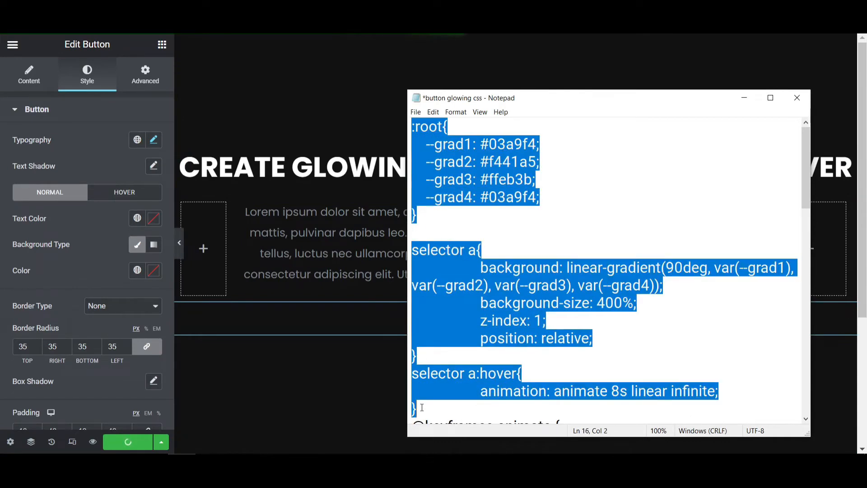
{"action": "scroll", "scroll_direction": "down", "scroll_amount": 3}
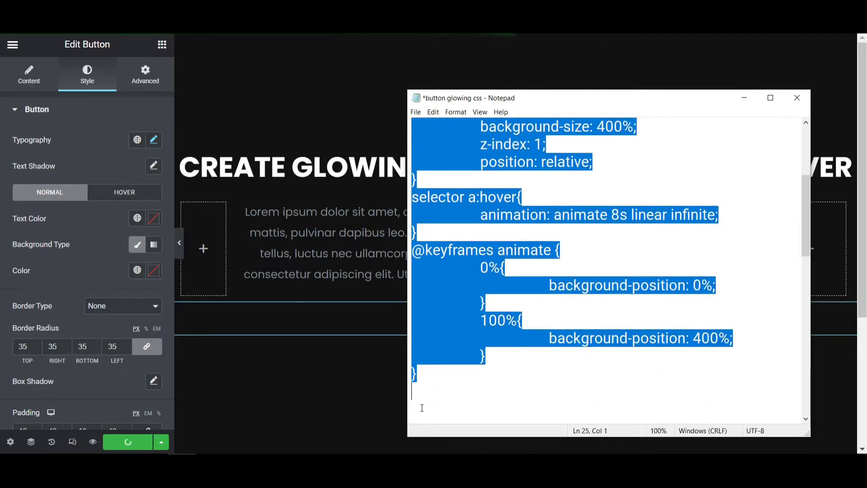
{"action": "left_click", "coordinate": [300, 383]}
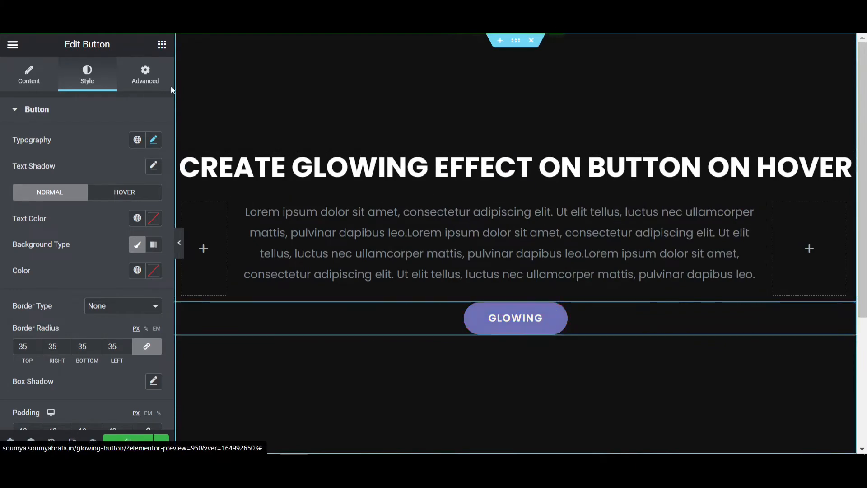
- Open the button's Advanced tab and expand the Custom CSS section
{"action": "left_click", "coordinate": [145, 74]}
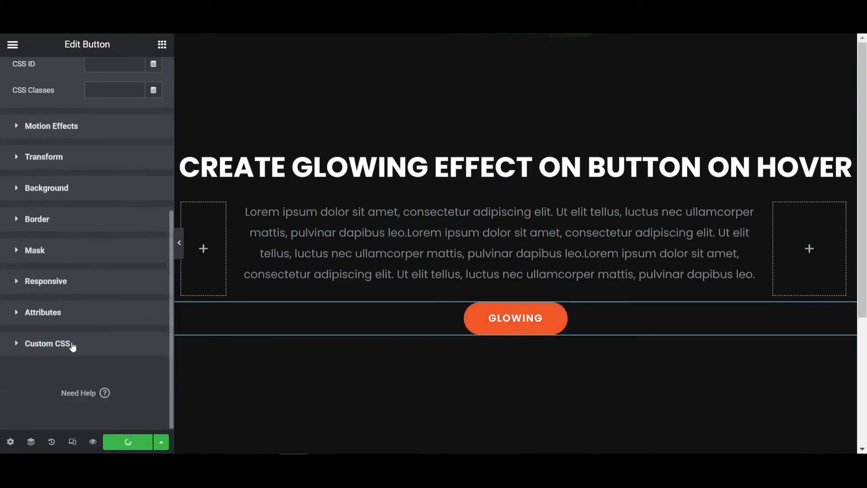
{"action": "left_click", "coordinate": [47, 343]}
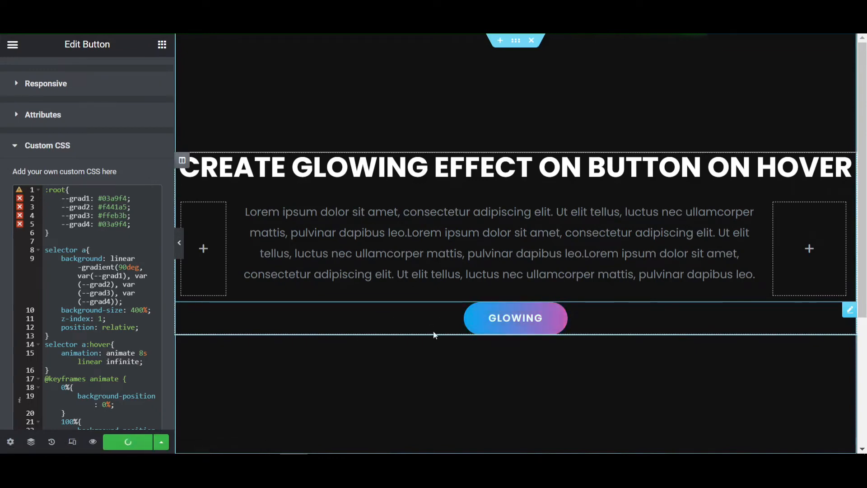
{"action": "scroll", "scroll_direction": "down", "scroll_amount": 3}
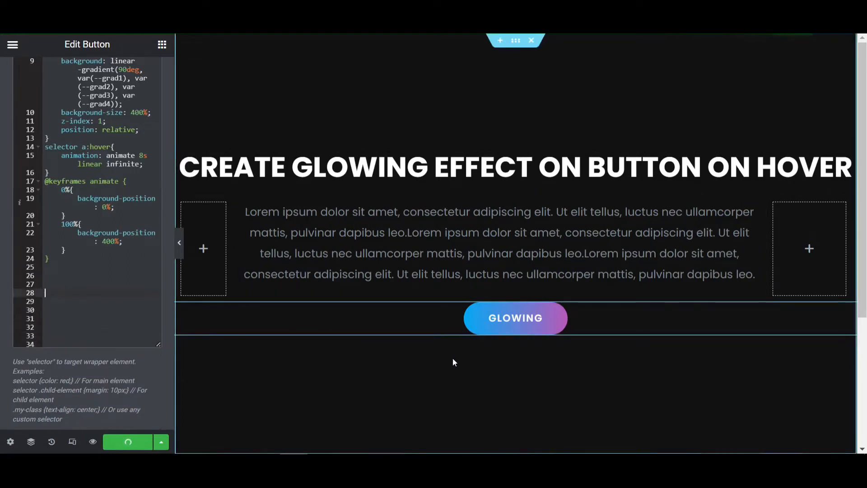
{"action": "mouse_move", "coordinate": [473, 369]}
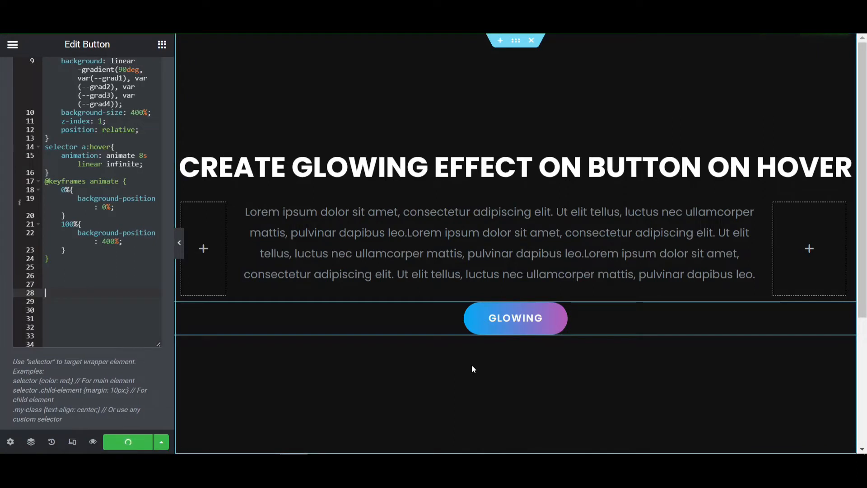
{"action": "mouse_move", "coordinate": [513, 335]}
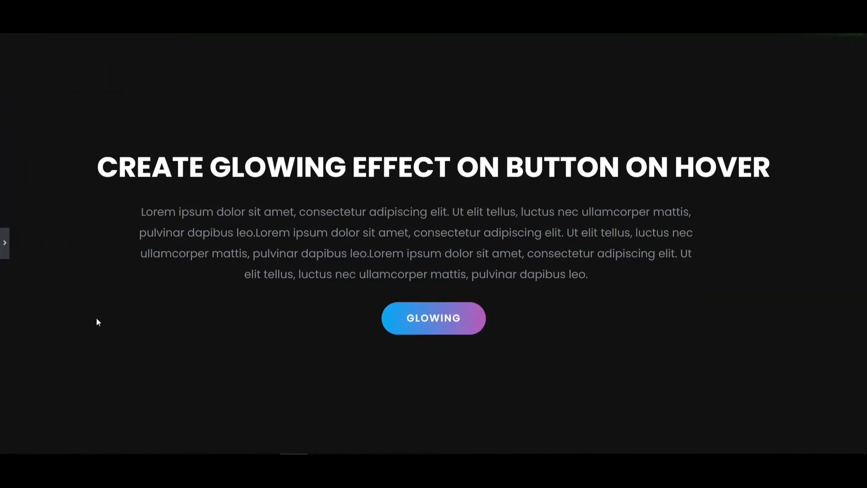
{"action": "mouse_move", "coordinate": [444, 325]}
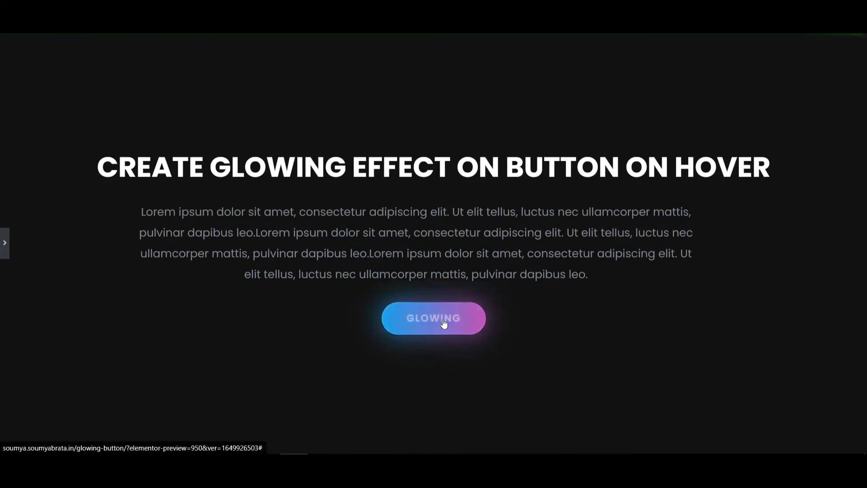
{"action": "mouse_move", "coordinate": [403, 322]}
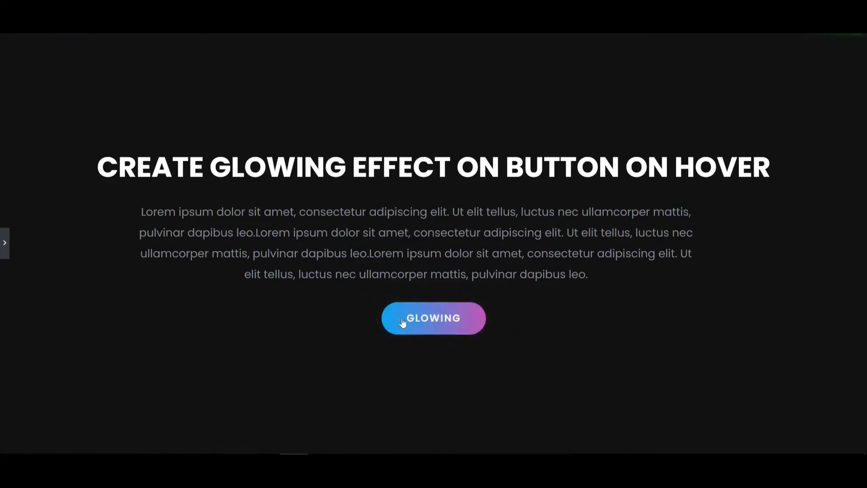
{"action": "mouse_move", "coordinate": [422, 320]}
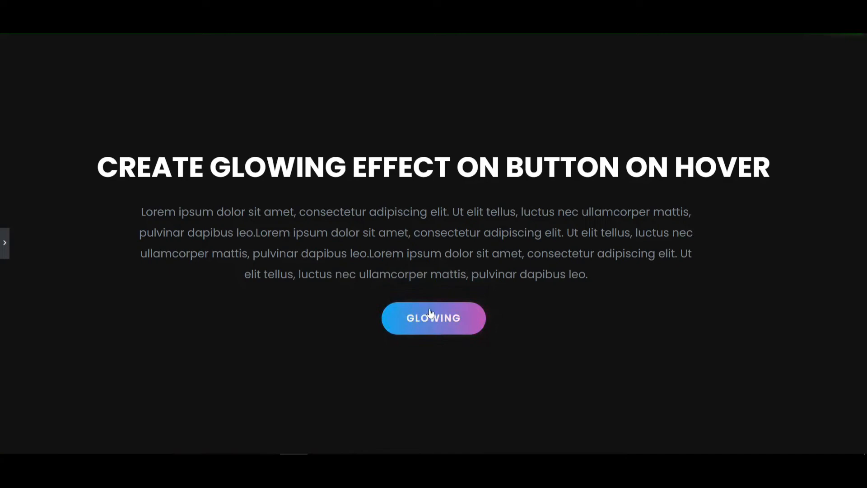
{"action": "mouse_move", "coordinate": [4, 230]}
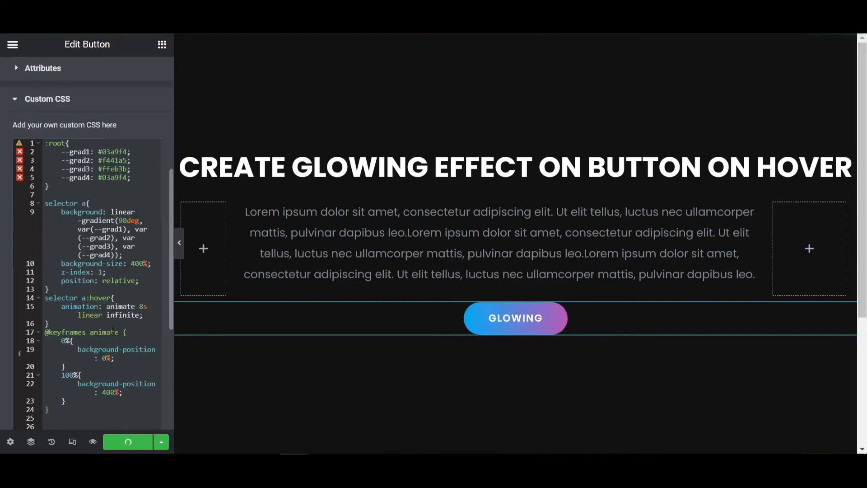
- Place the cursor below the keyframes in the Custom CSS box for the glow rules
{"action": "left_click", "coordinate": [515, 318]}
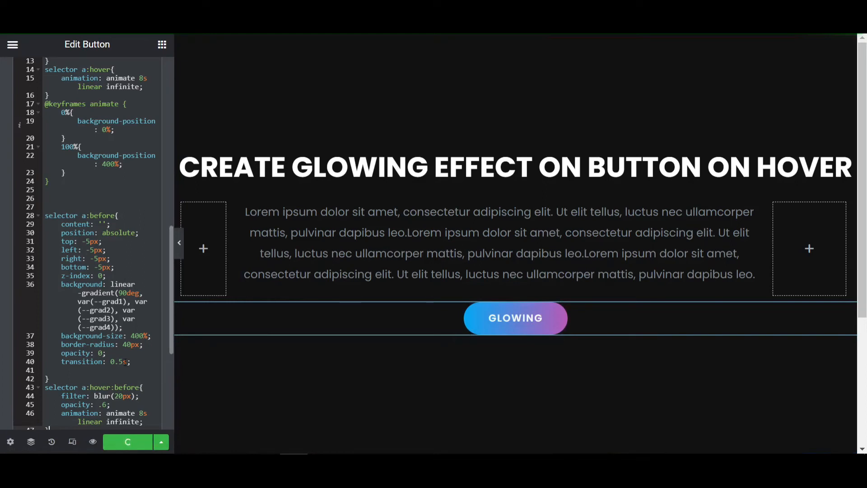
{"action": "scroll", "scroll_direction": "down", "scroll_amount": 3}
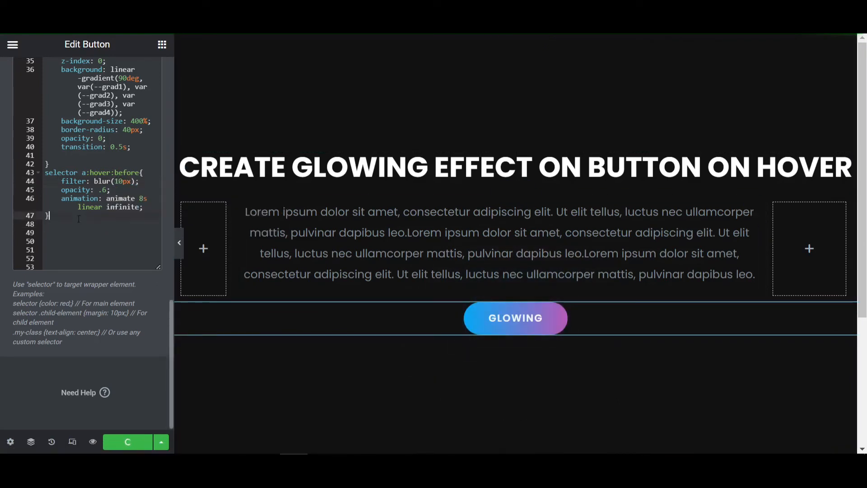
{"action": "mouse_move", "coordinate": [519, 315]}
{"action": "type", "text": "2"}
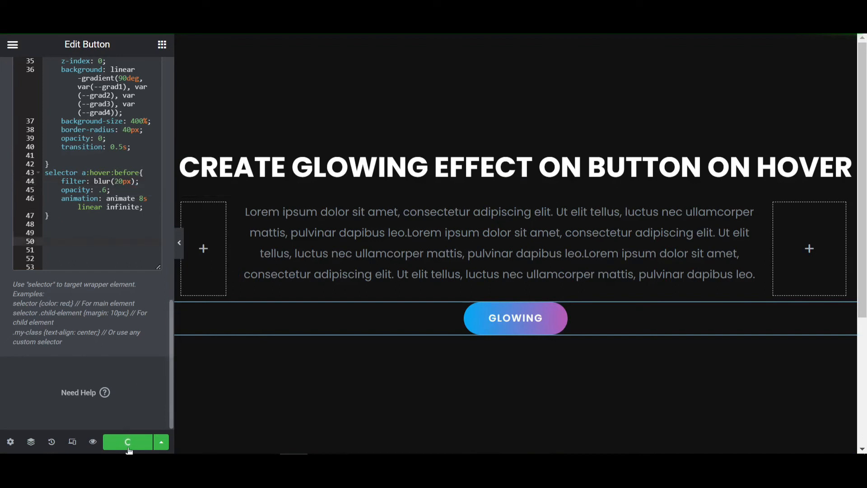
- Save the updated button CSS with UPDATE
{"action": "left_click", "coordinate": [128, 442]}
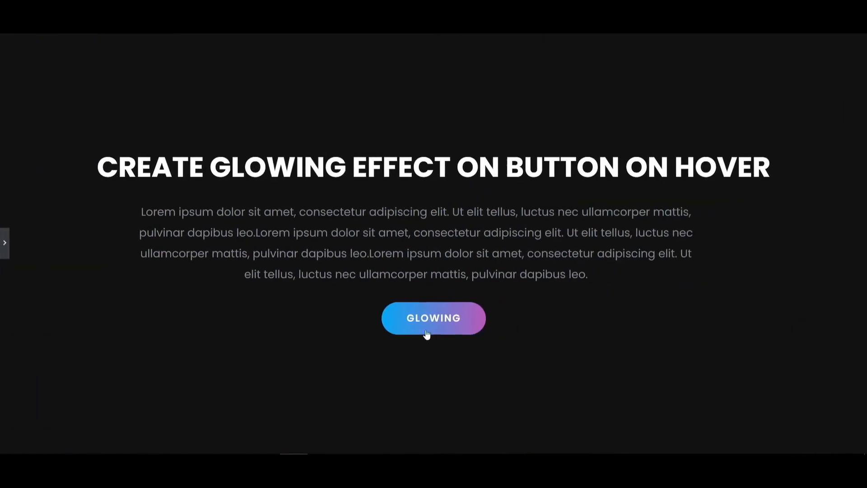
{"action": "mouse_move", "coordinate": [430, 329]}
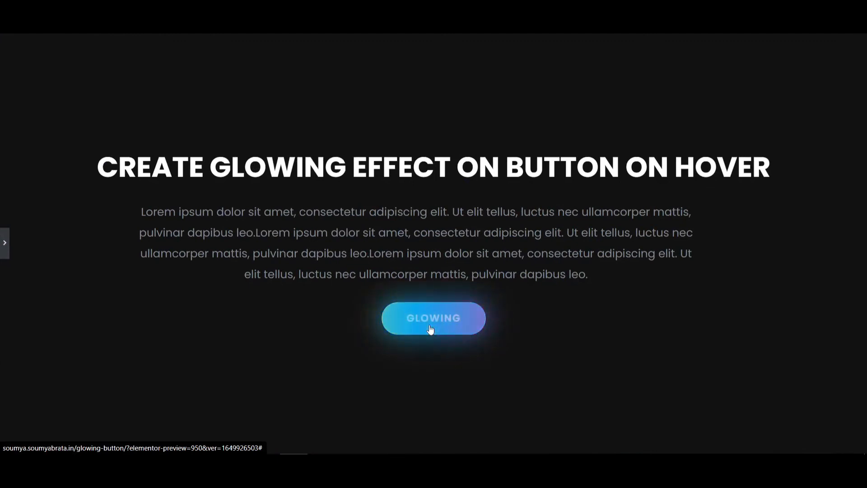
{"action": "mouse_move", "coordinate": [430, 329]}
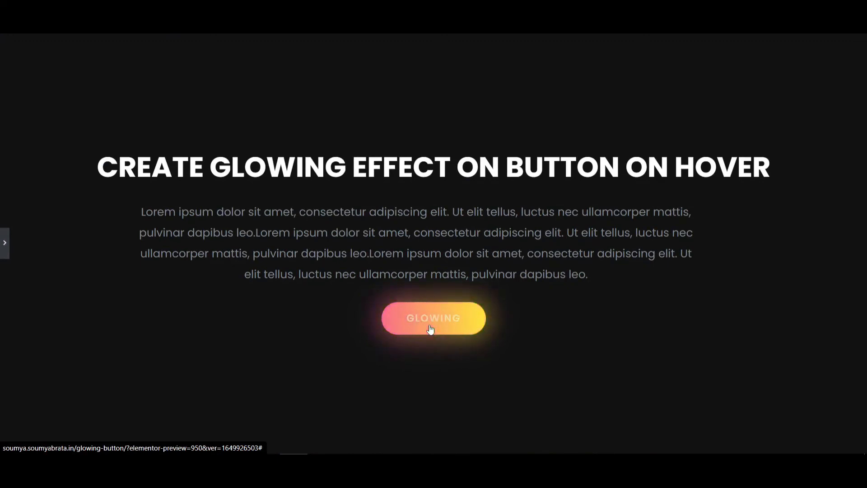
{"action": "mouse_move", "coordinate": [431, 329]}
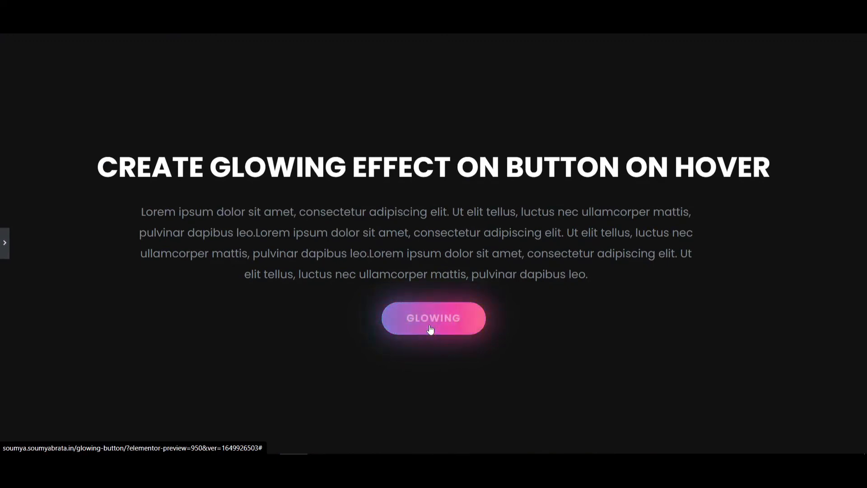
{"action": "mouse_move", "coordinate": [431, 330]}
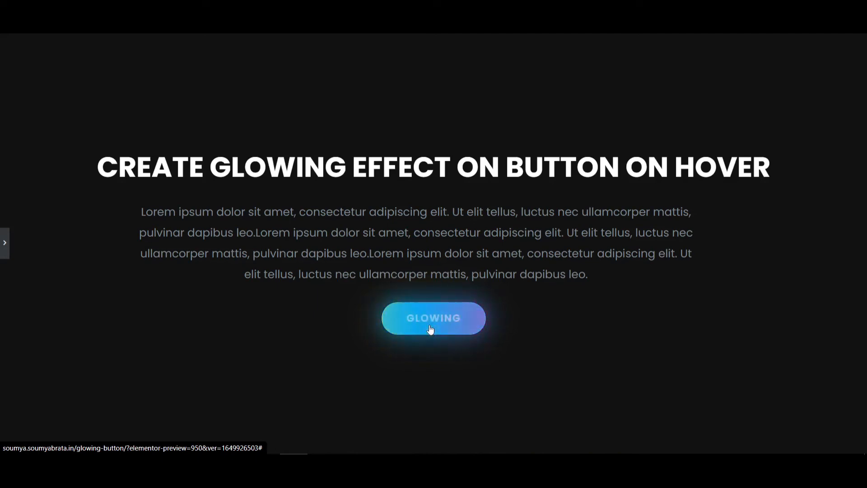